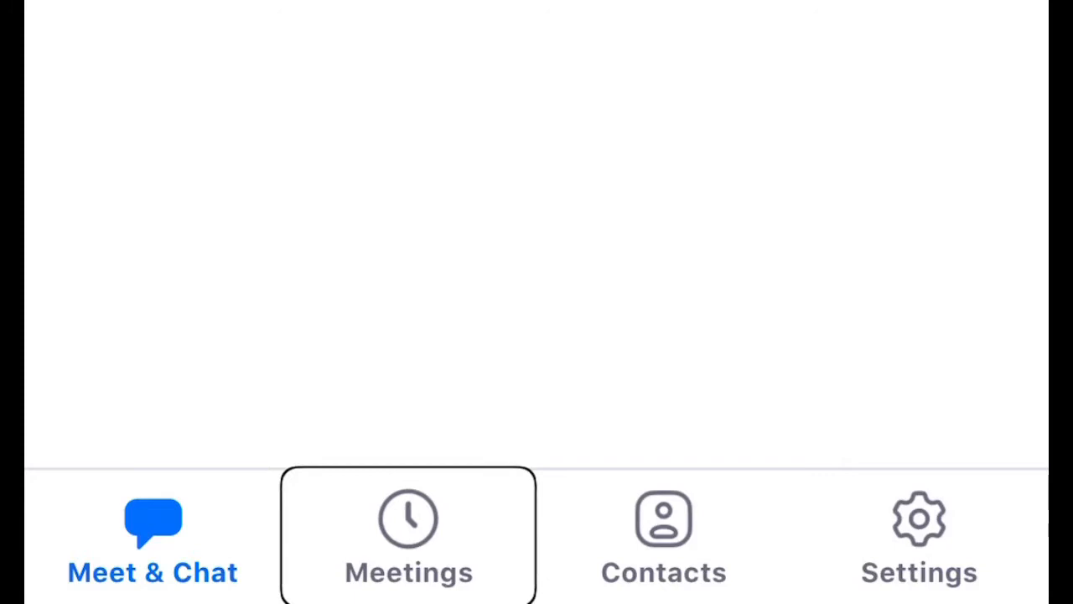
Browse the Meetings, Settings and Meet & Chat sections of the Zoom app
click(665, 537)
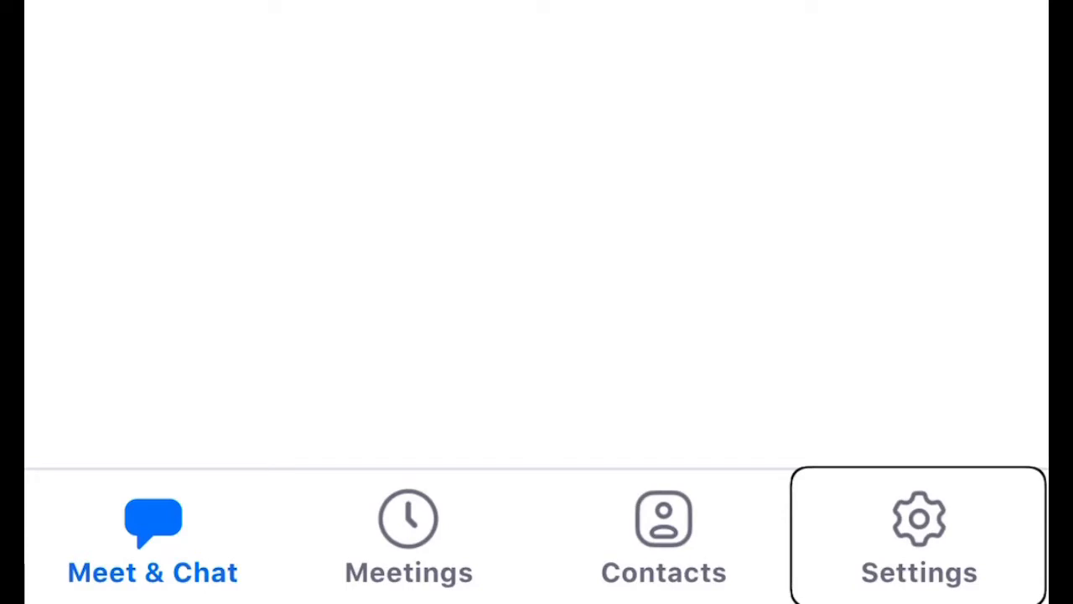
click(153, 533)
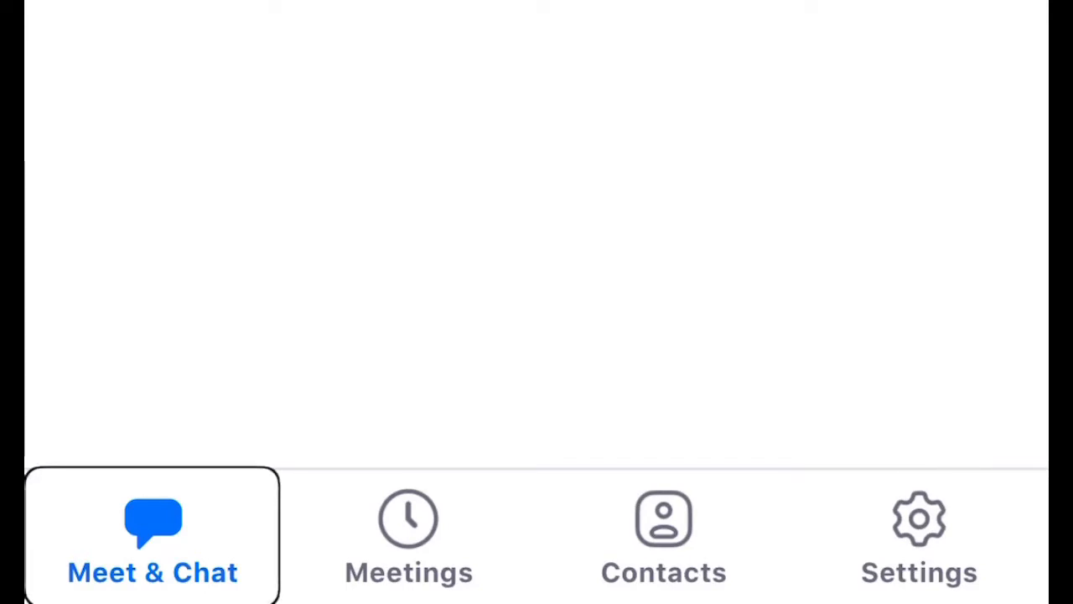
click(407, 532)
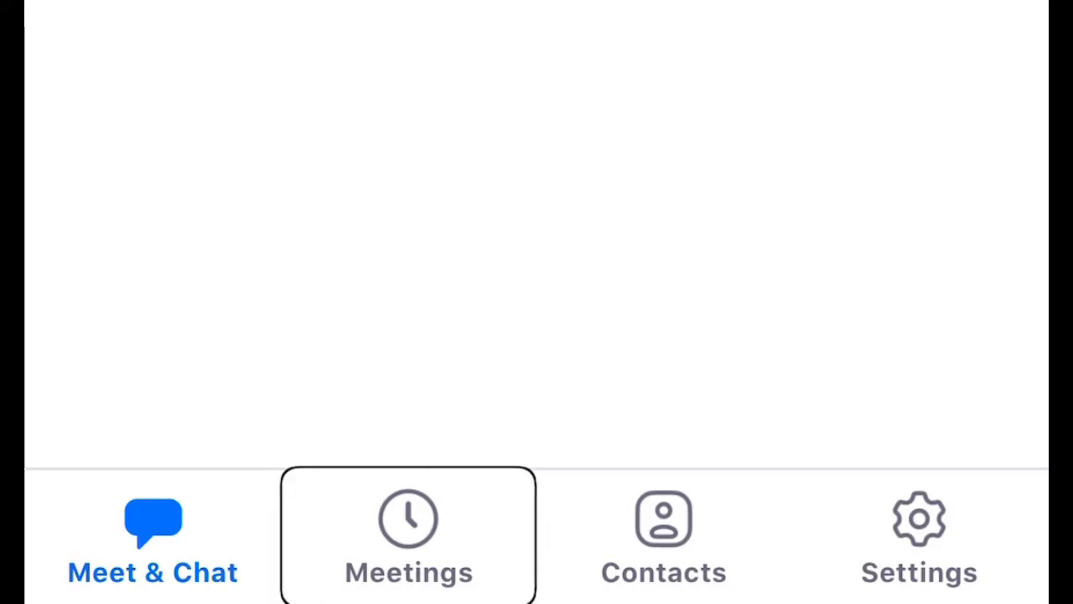
click(663, 534)
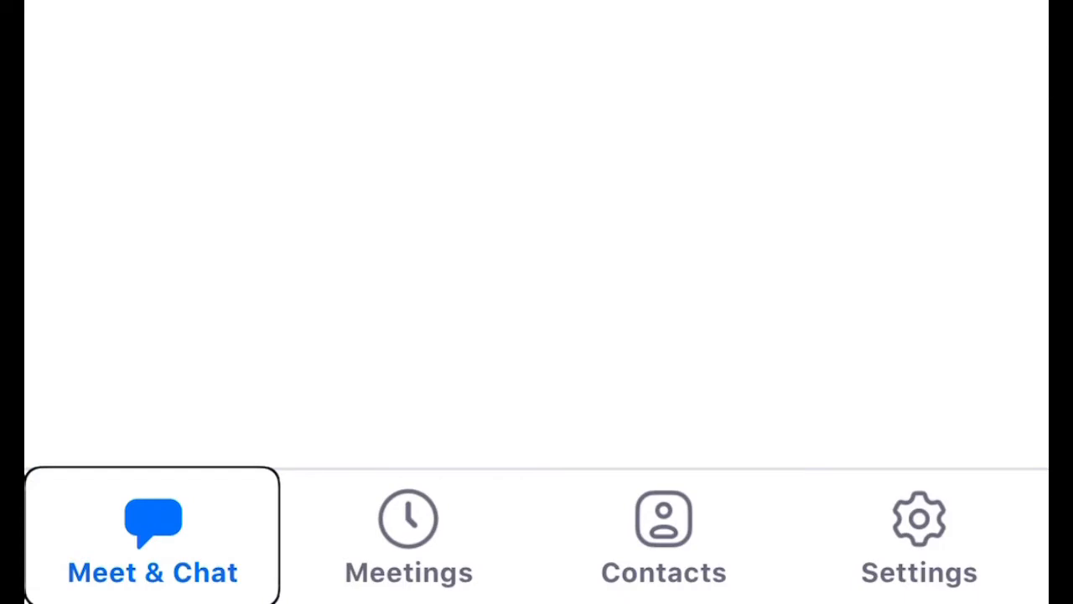
click(409, 534)
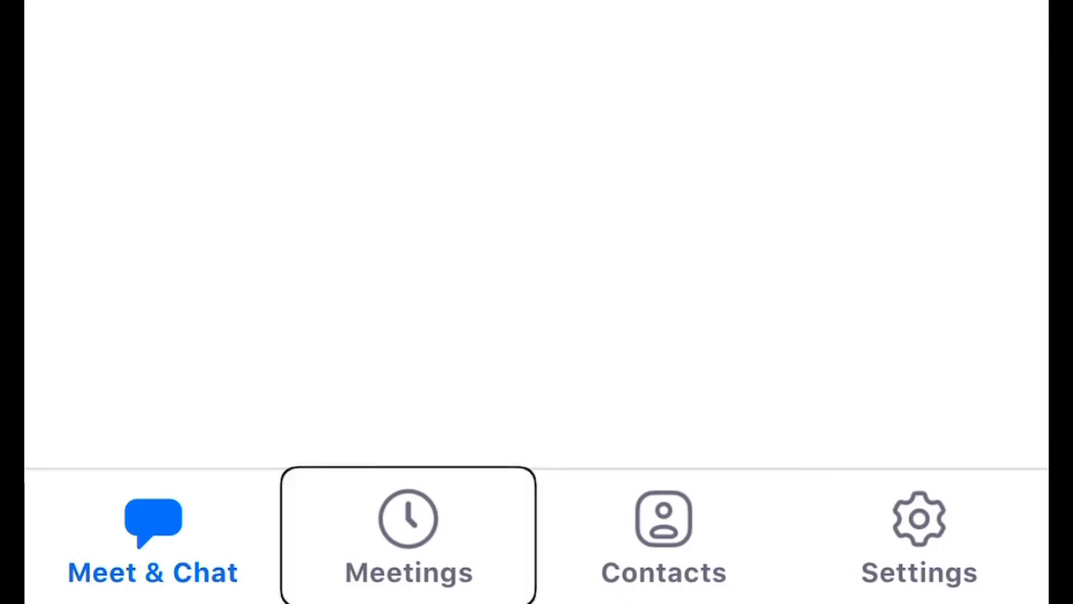
click(664, 534)
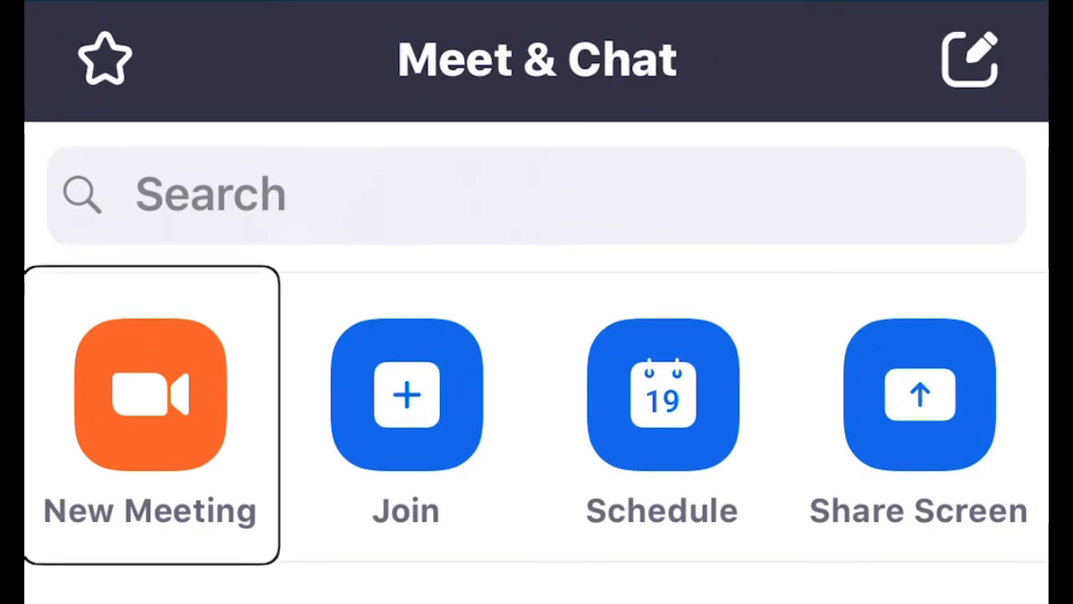
Review the new meeting and screen sharing options, then start the meeting
click(404, 395)
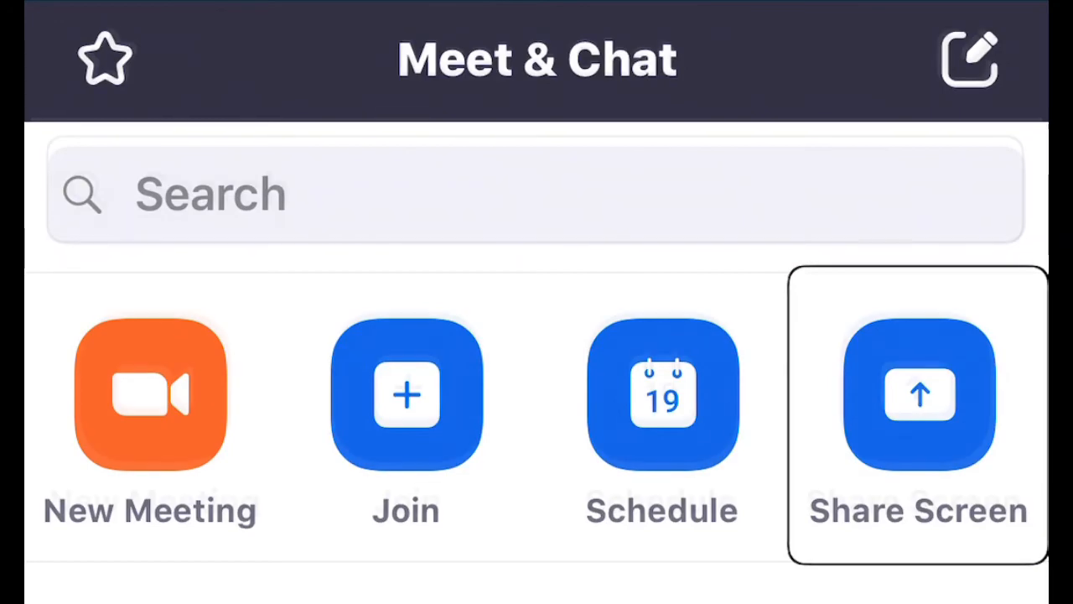
click(149, 407)
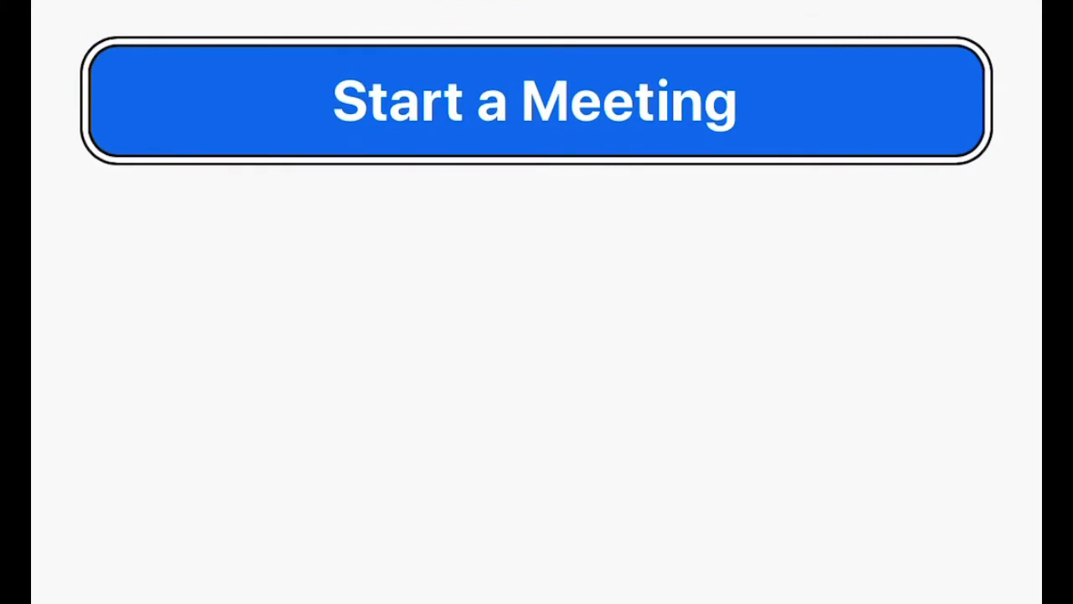
click(533, 100)
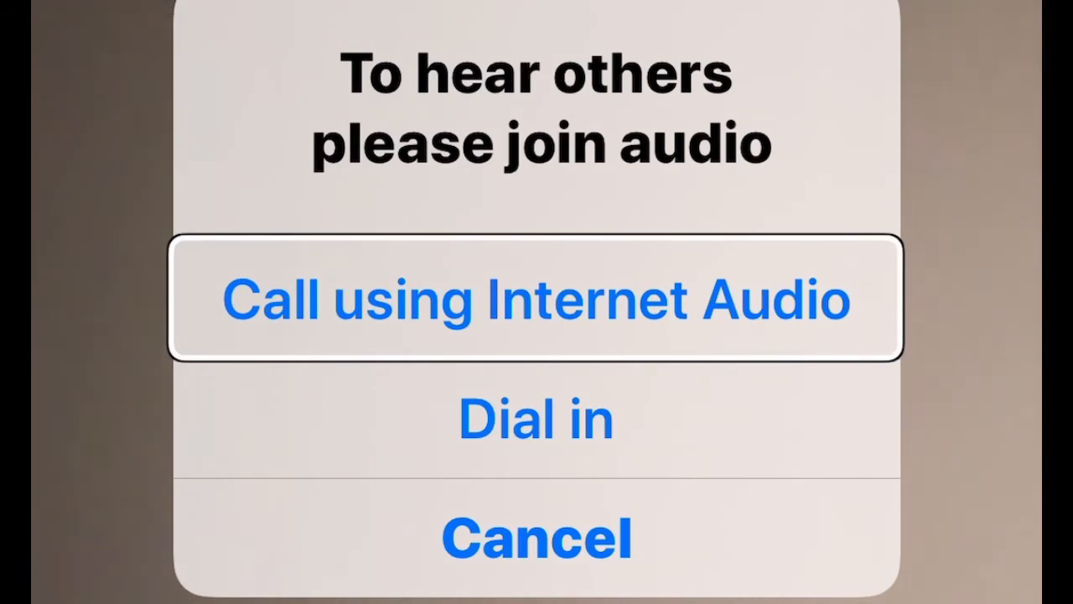
Choose Call using Internet Audio in the join audio prompt
click(537, 299)
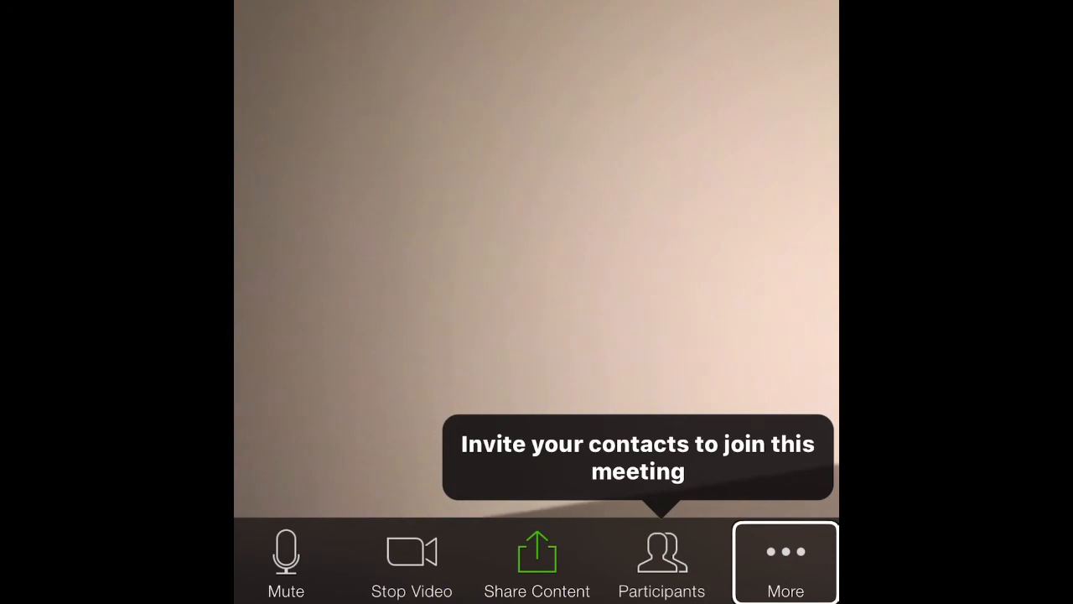
Open More on the meeting toolbar to show reactions and meeting settings
click(785, 562)
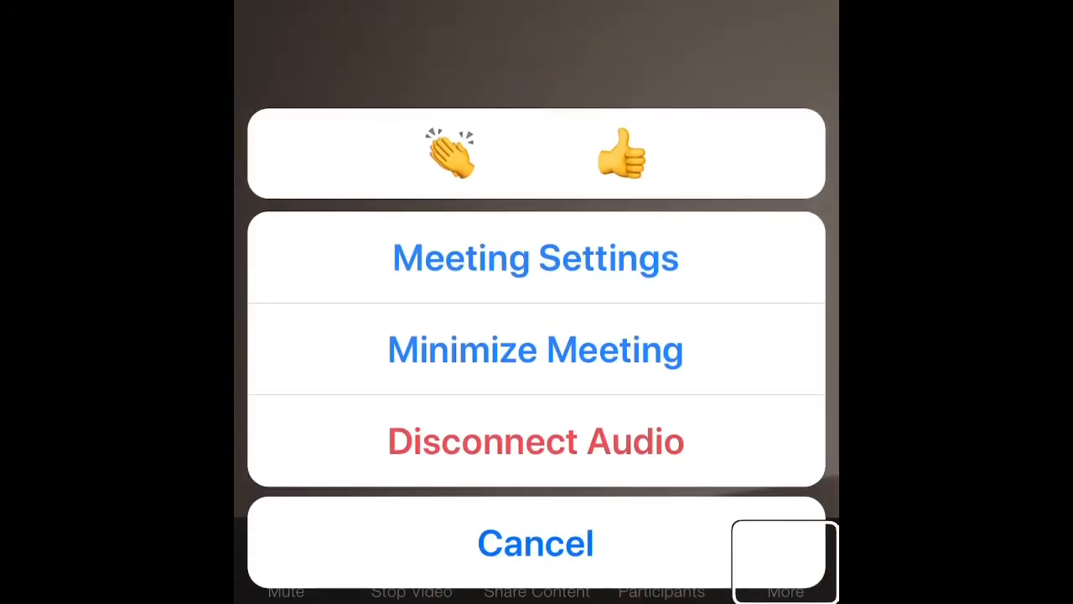
Look through the applause reaction and meeting options, then cancel the More sheet
click(450, 153)
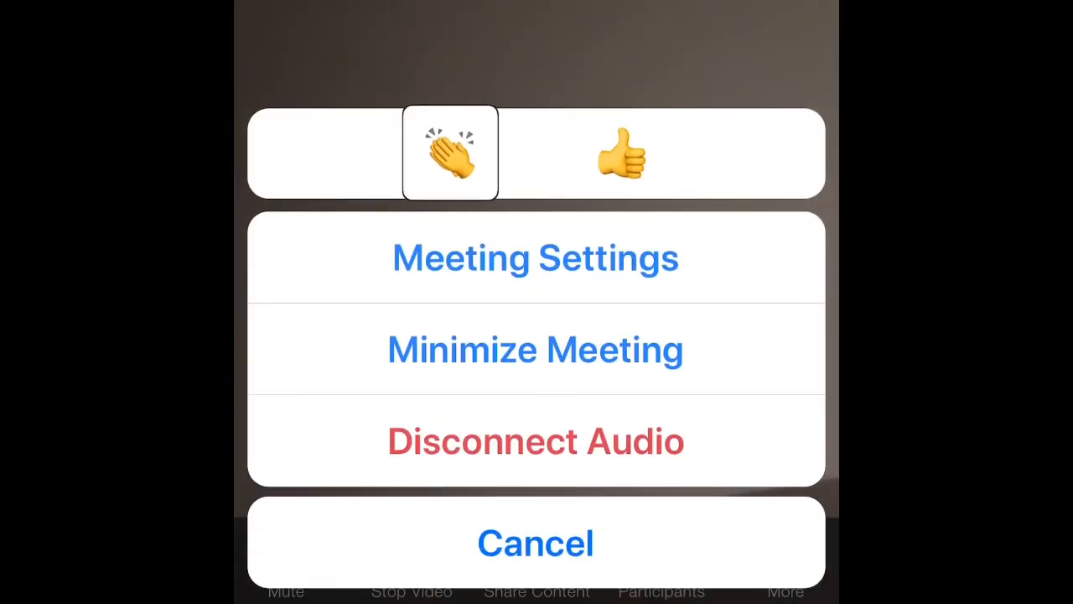
click(621, 152)
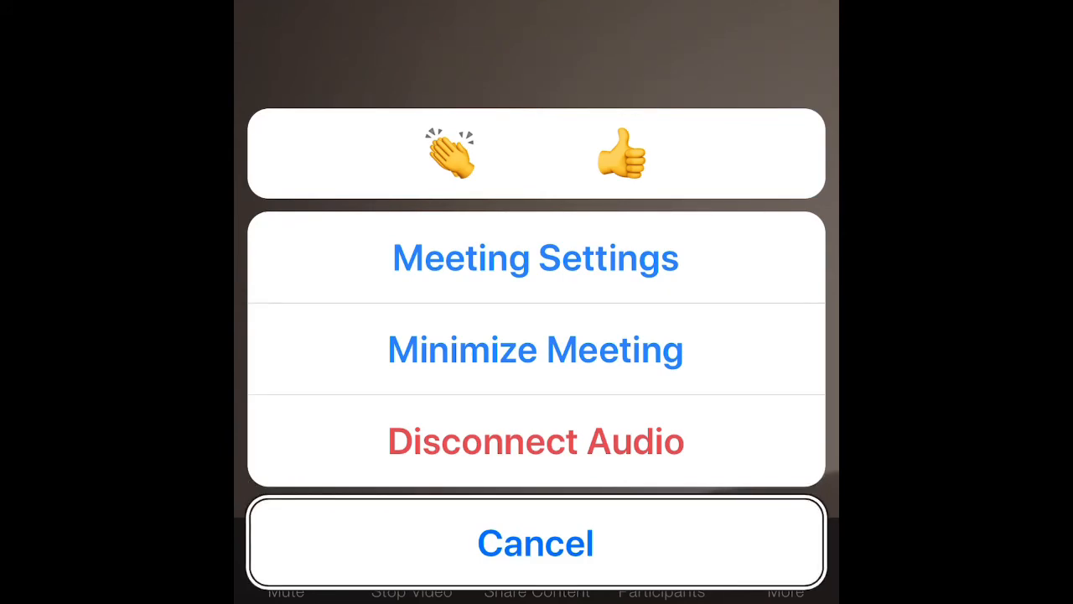
click(536, 543)
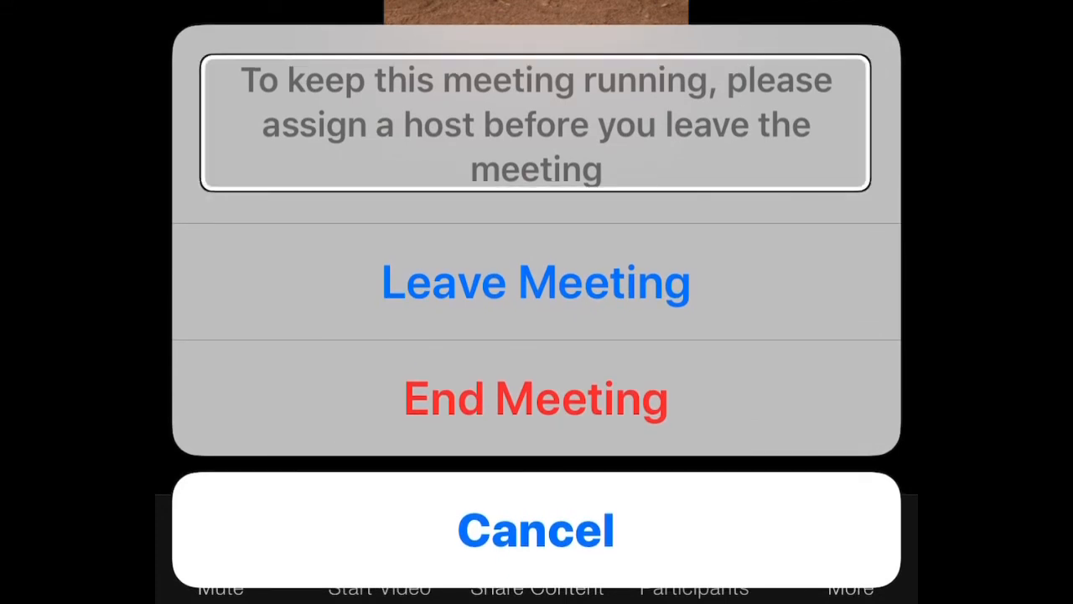
Select End Meeting in the leave prompt to end it for everyone
click(536, 399)
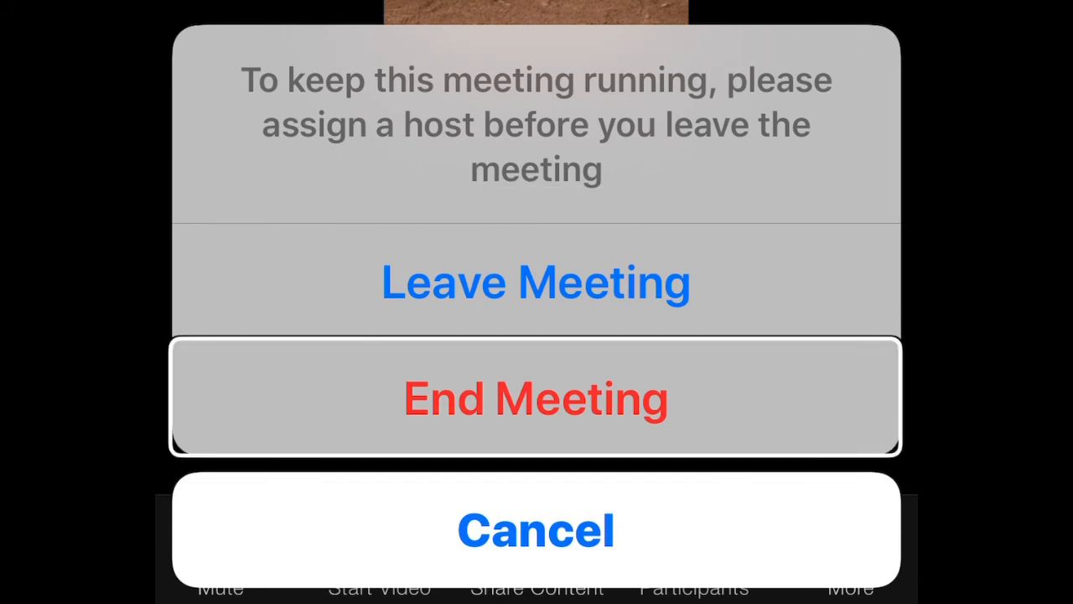